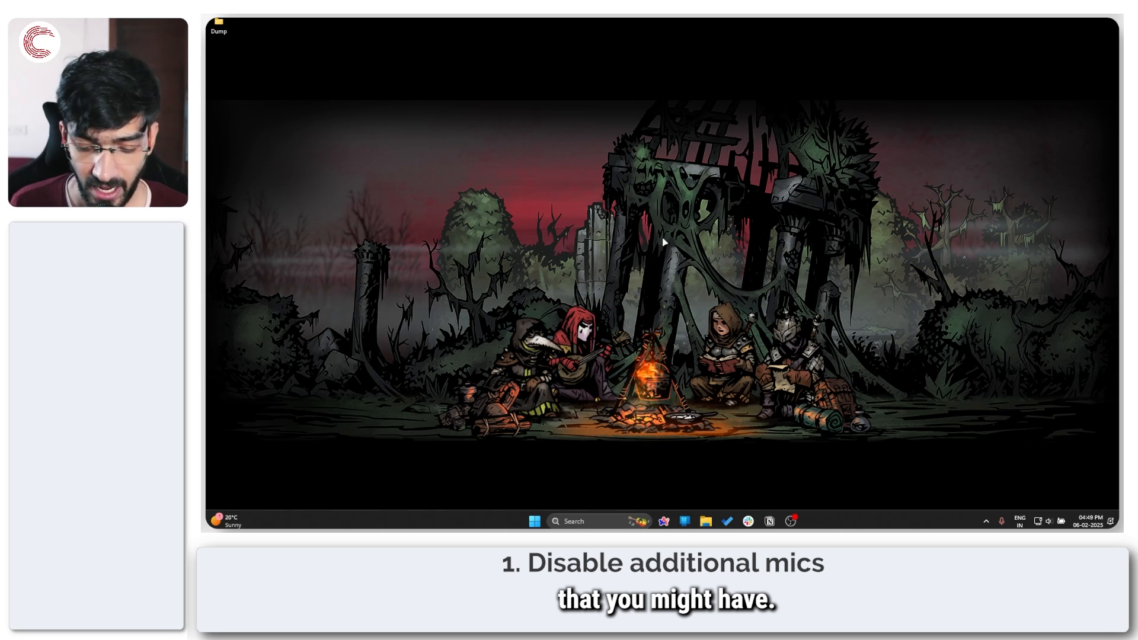
- Reach the System > Sound page in Windows Settings showing the input devices
{"action": "key", "text": "Win+I"}
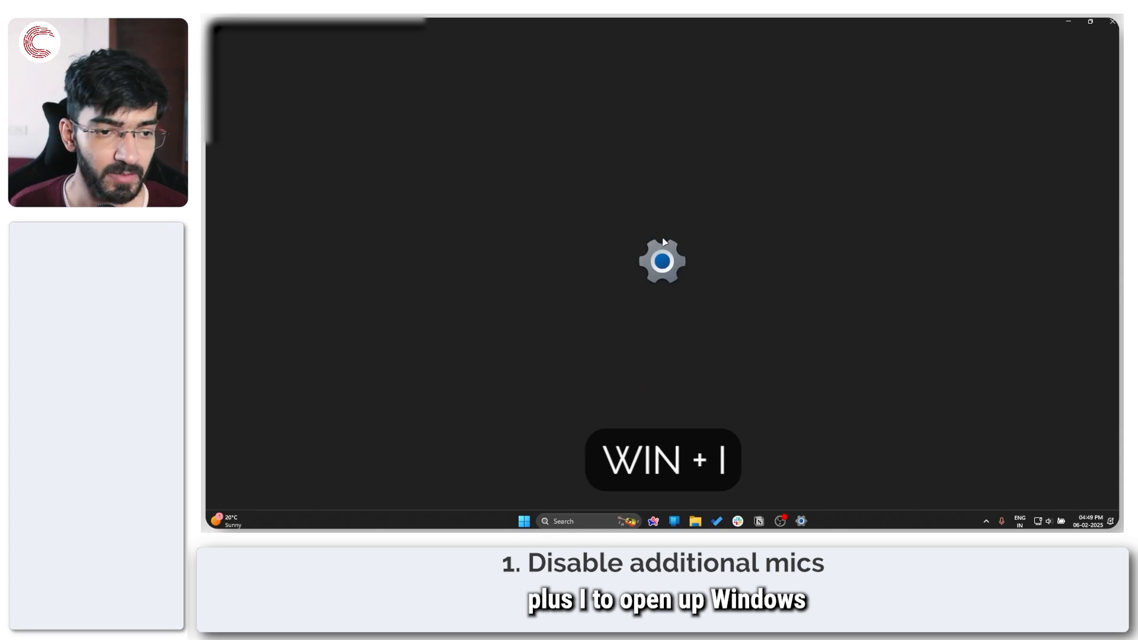
{"action": "key", "text": "win+i"}
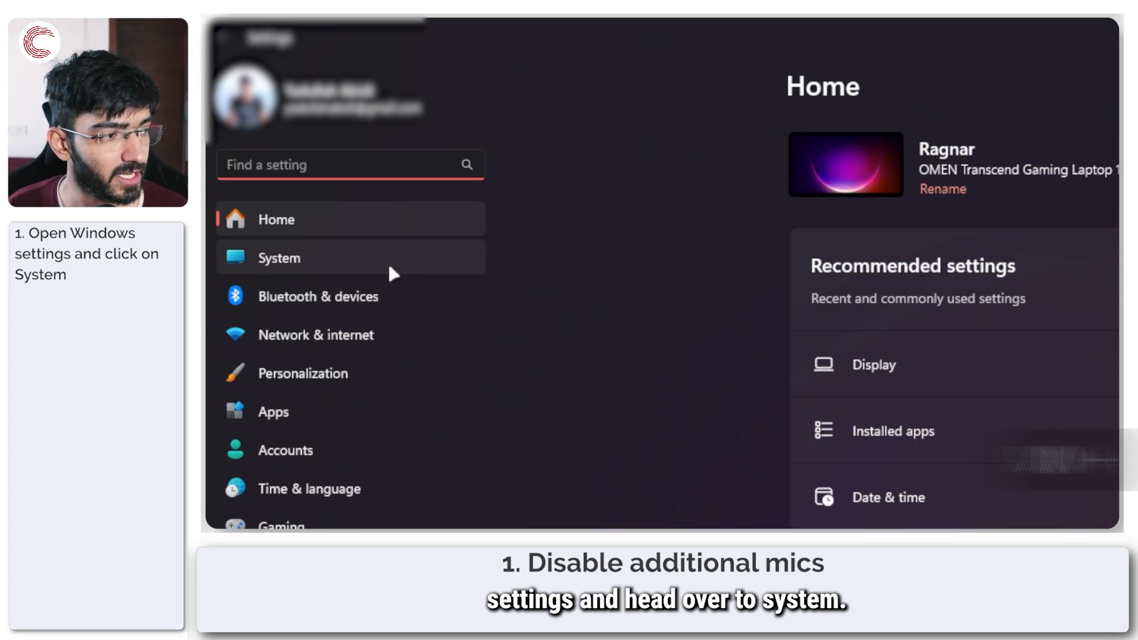
{"action": "left_click", "coordinate": [278, 257]}
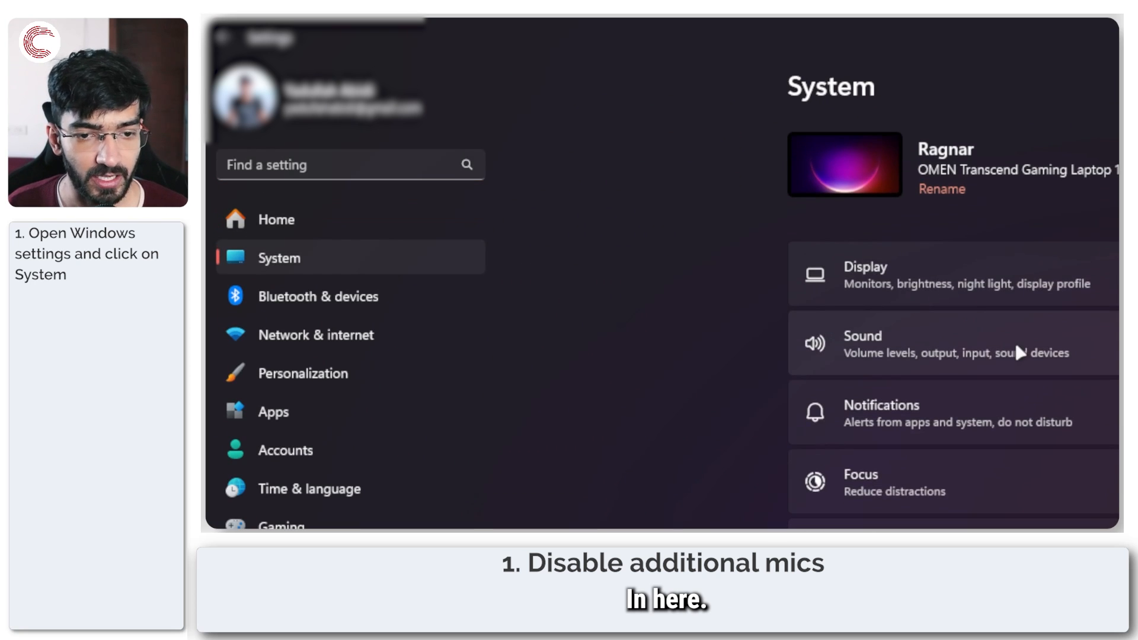
{"action": "left_click", "coordinate": [943, 344]}
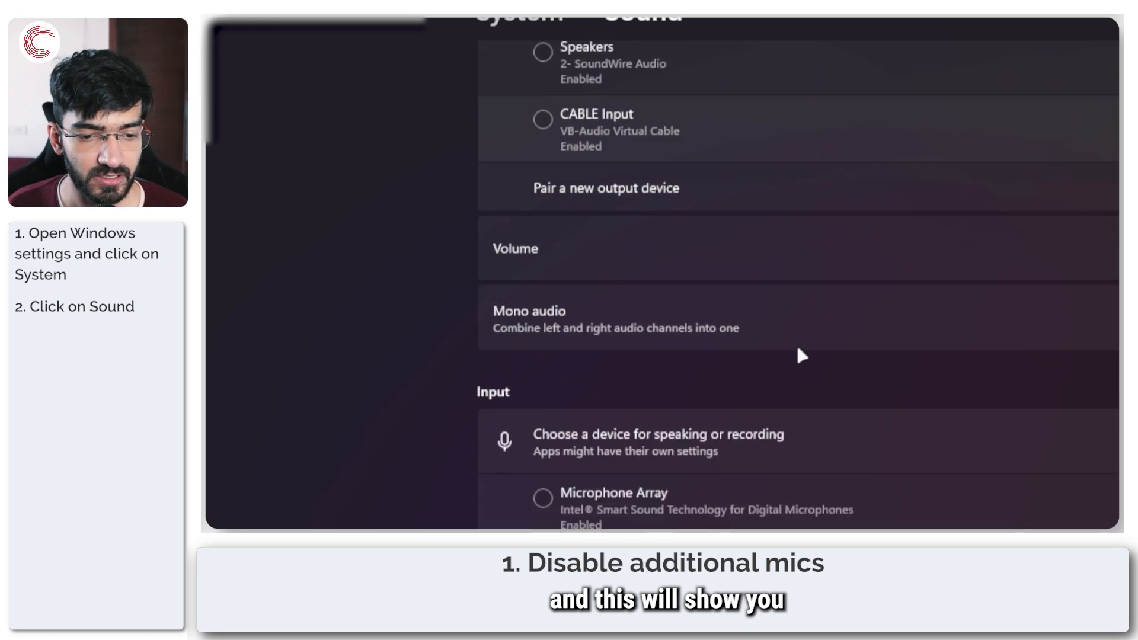
- Set the VB-Audio virtual microphone input to 'Not used as a default'
{"action": "scroll", "scroll_direction": "down", "scroll_amount": 3}
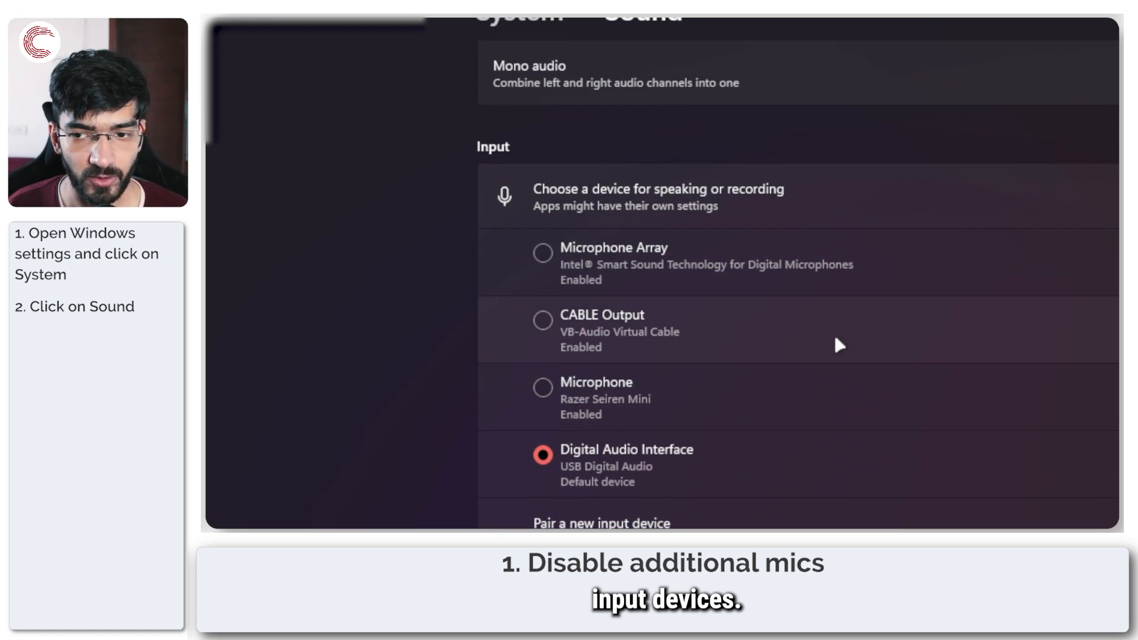
{"action": "scroll", "scroll_direction": "down", "scroll_amount": 3}
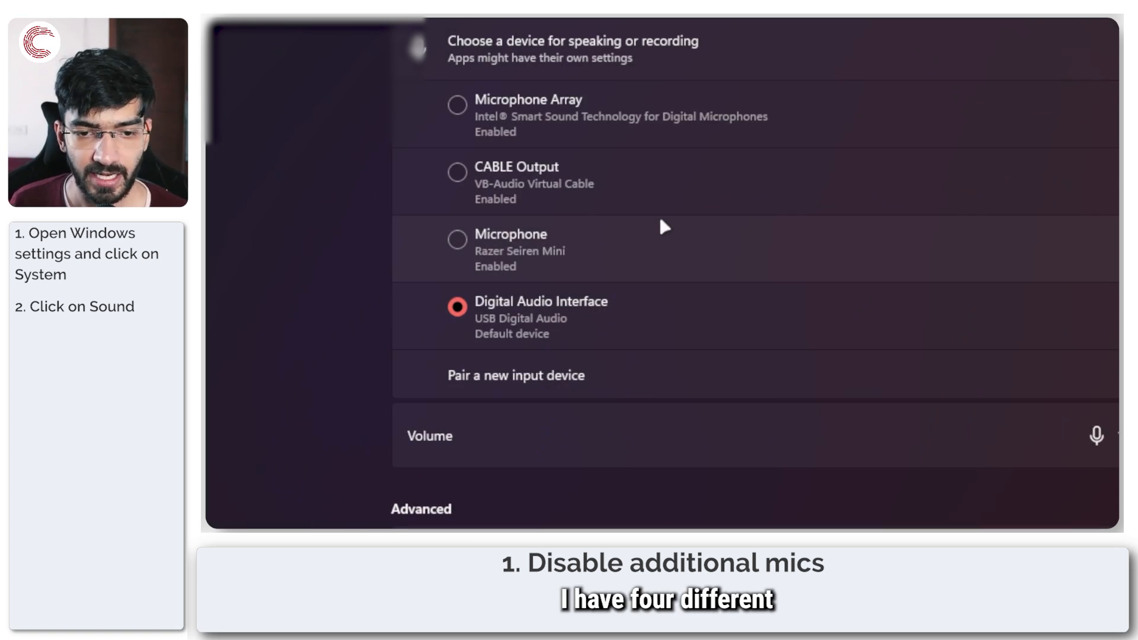
{"action": "mouse_move", "coordinate": [652, 177]}
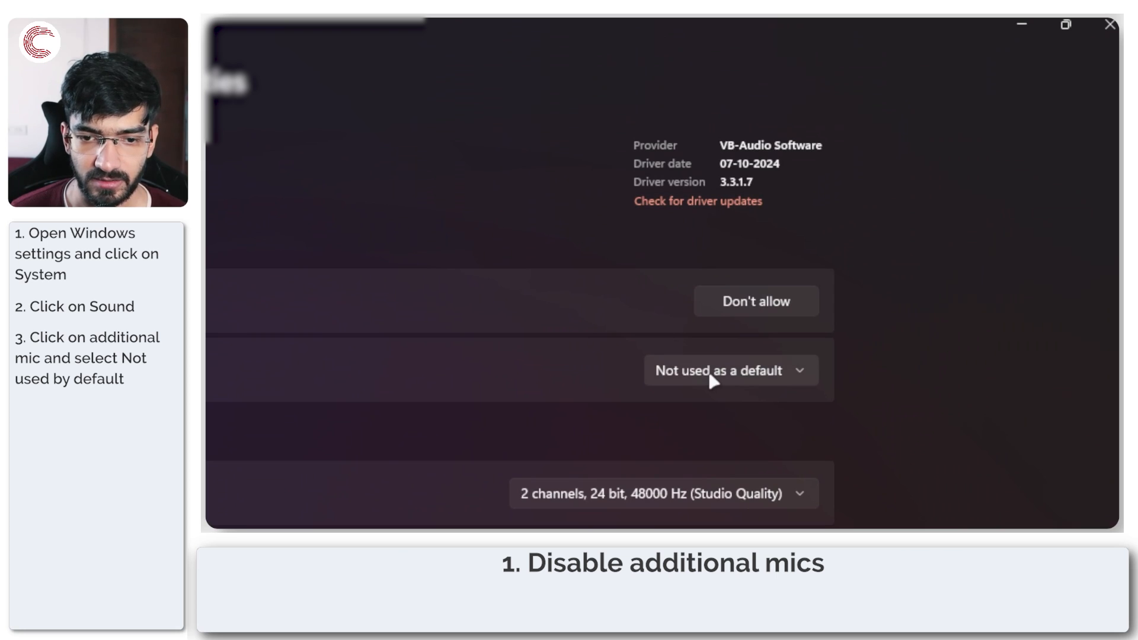
{"action": "left_click", "coordinate": [729, 370]}
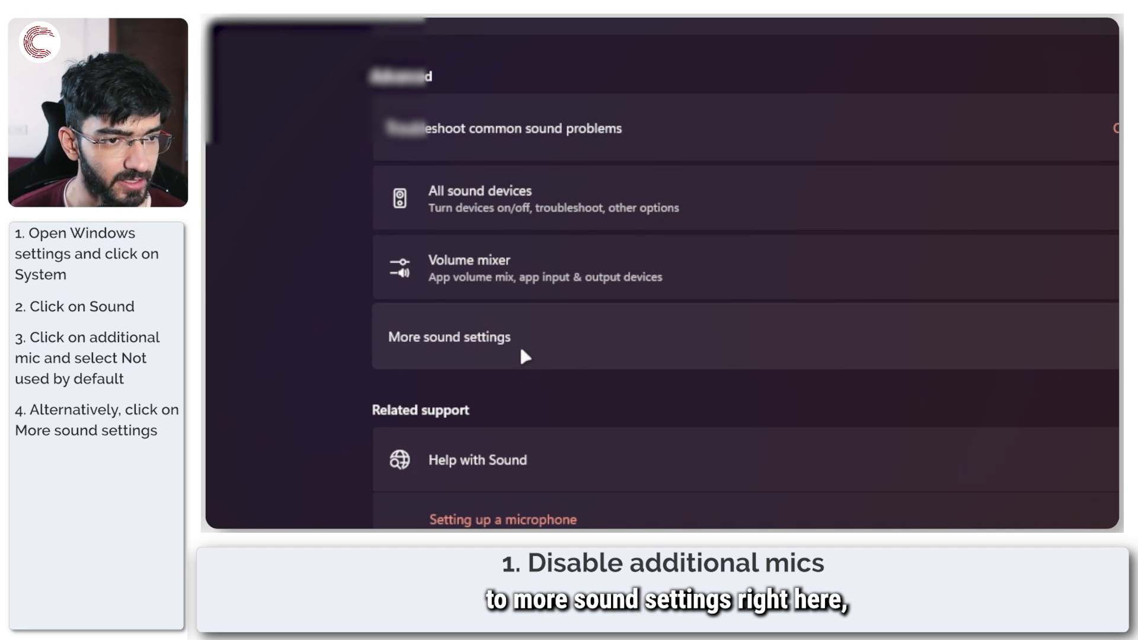
- Review the Microphone Array on the classic Sound panel's Recording tab
{"action": "left_click", "coordinate": [449, 337]}
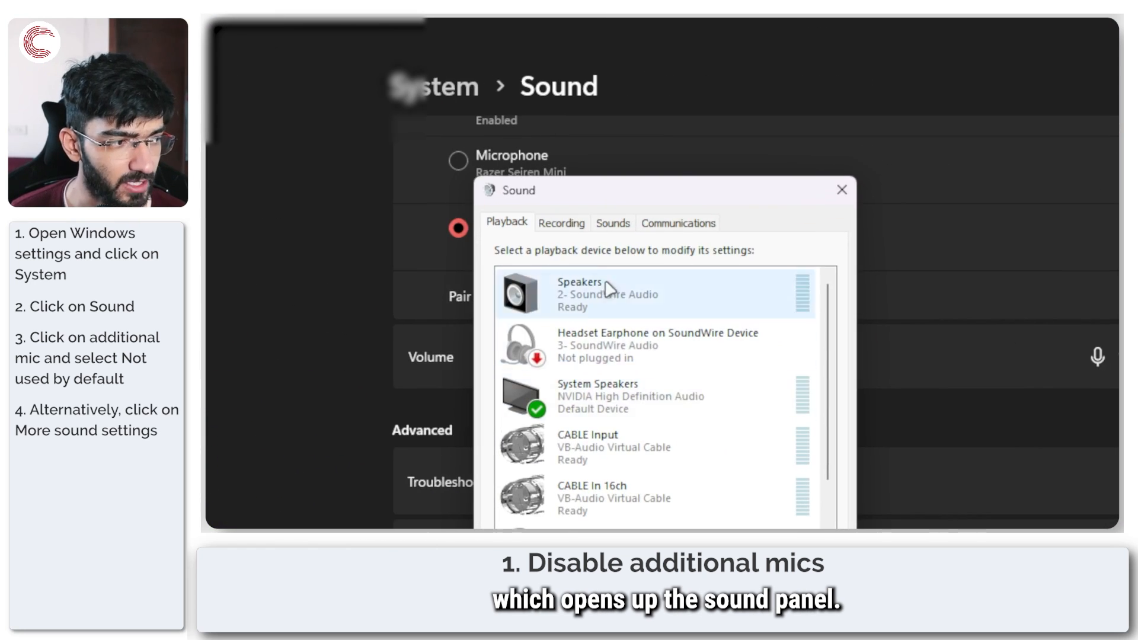
{"action": "left_click", "coordinate": [562, 222]}
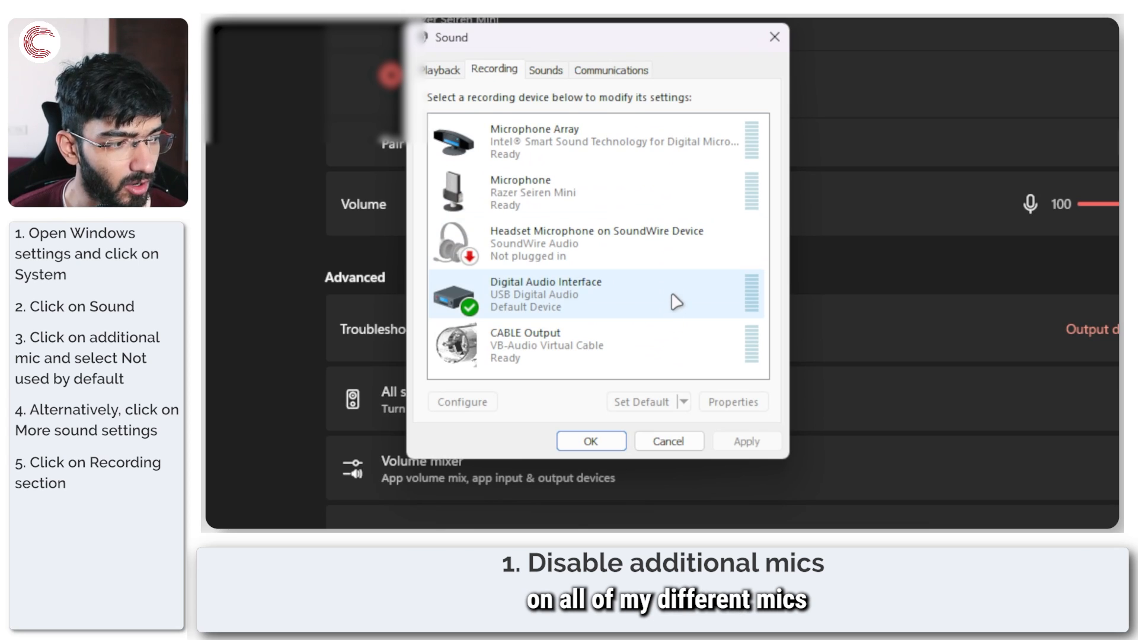
{"action": "left_click", "coordinate": [574, 192]}
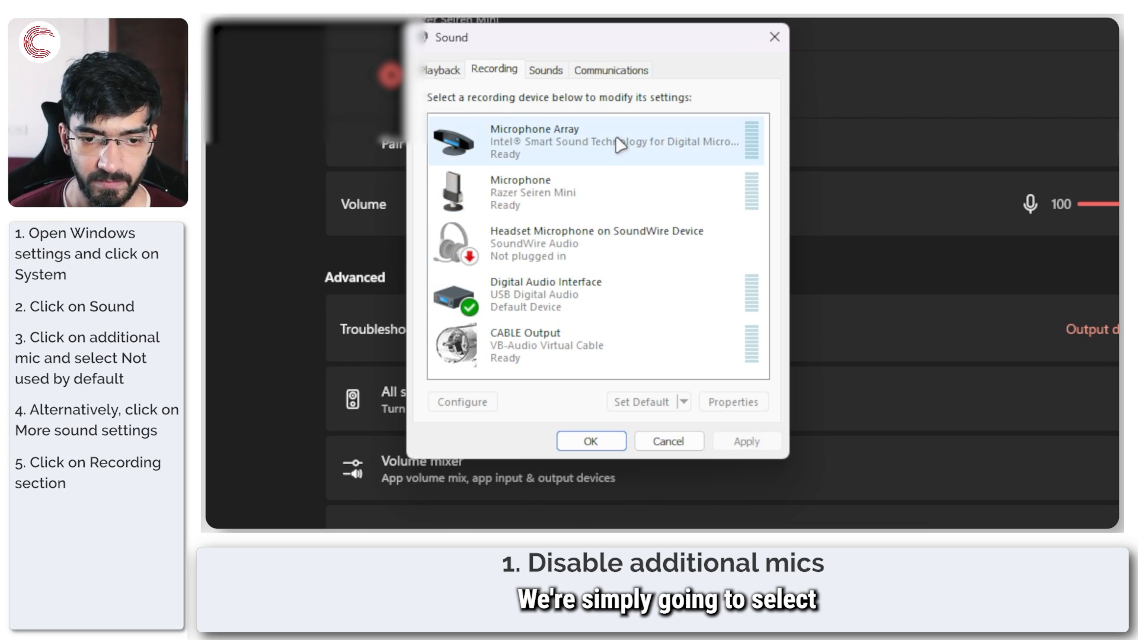
{"action": "left_click", "coordinate": [551, 192]}
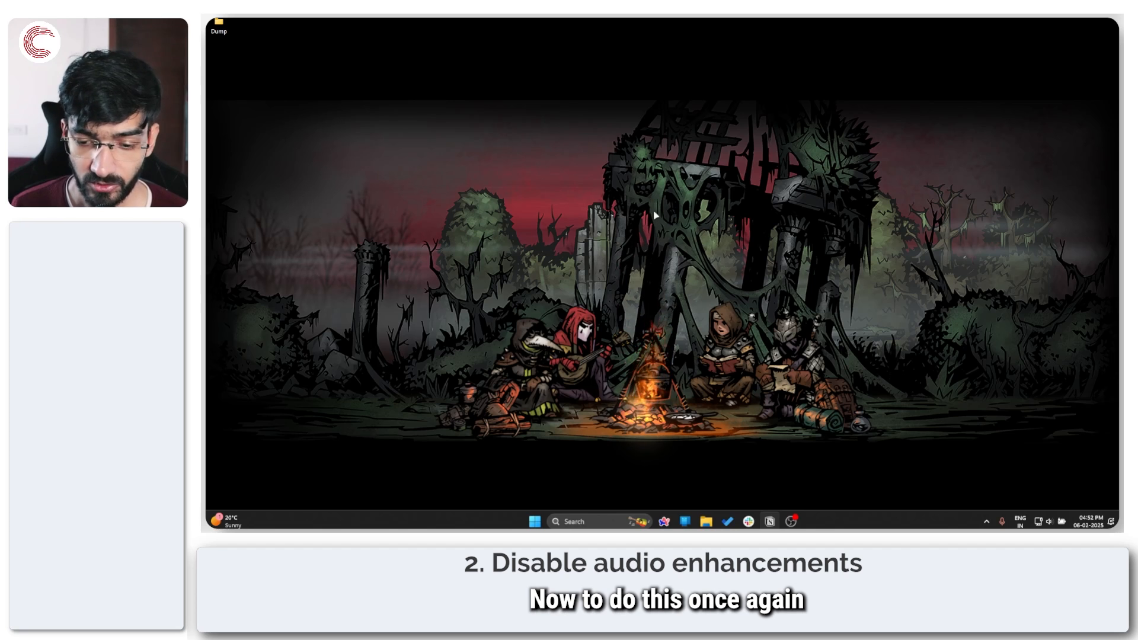
- Return to System > Sound and reach the System Speakers output properties page
{"action": "key", "text": "Win+i"}
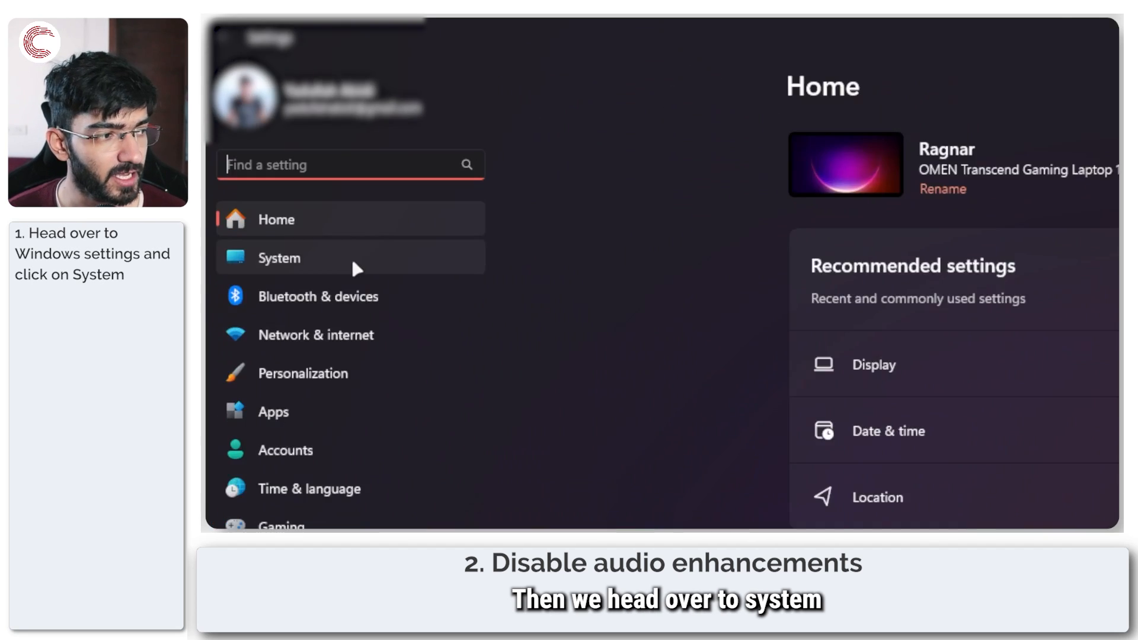
{"action": "left_click", "coordinate": [278, 257]}
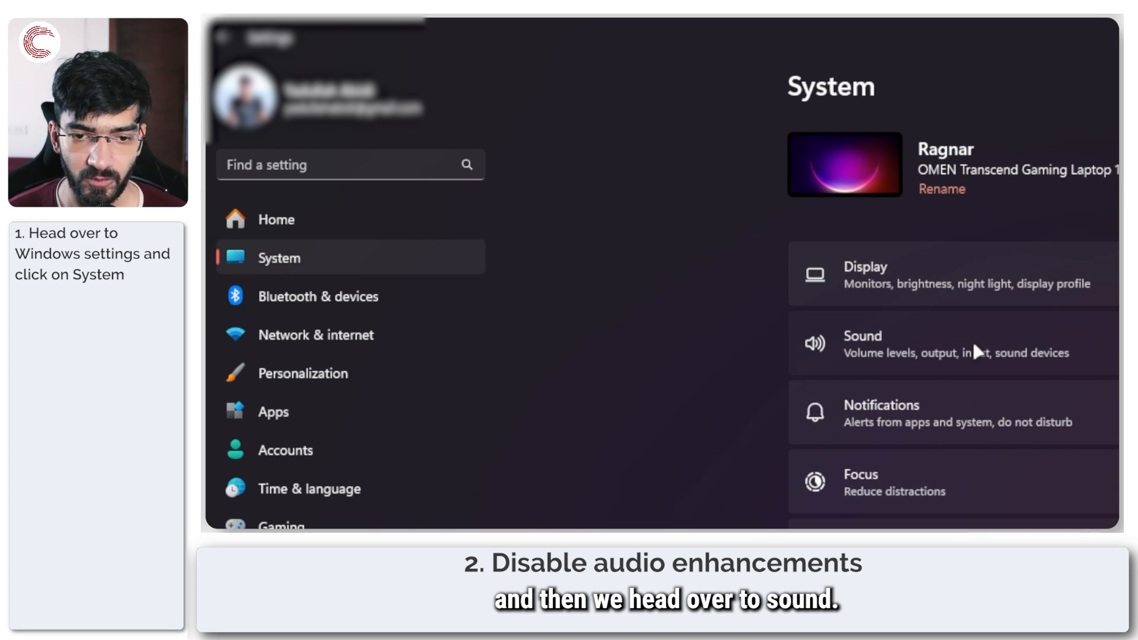
{"action": "left_click", "coordinate": [862, 345]}
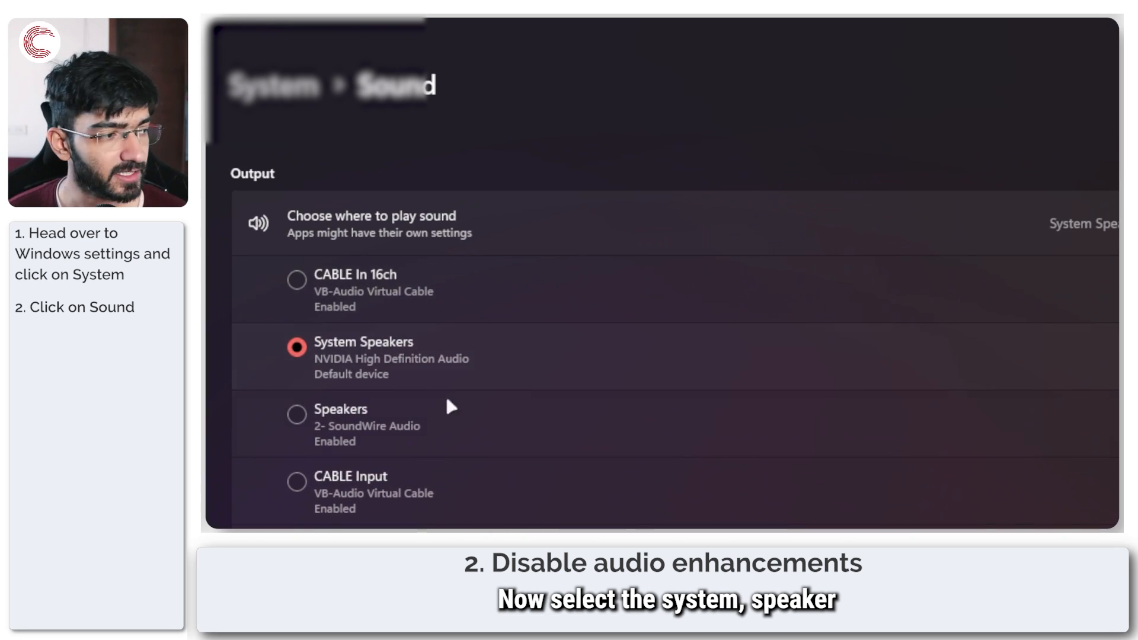
{"action": "scroll", "scroll_direction": "down", "scroll_amount": 3}
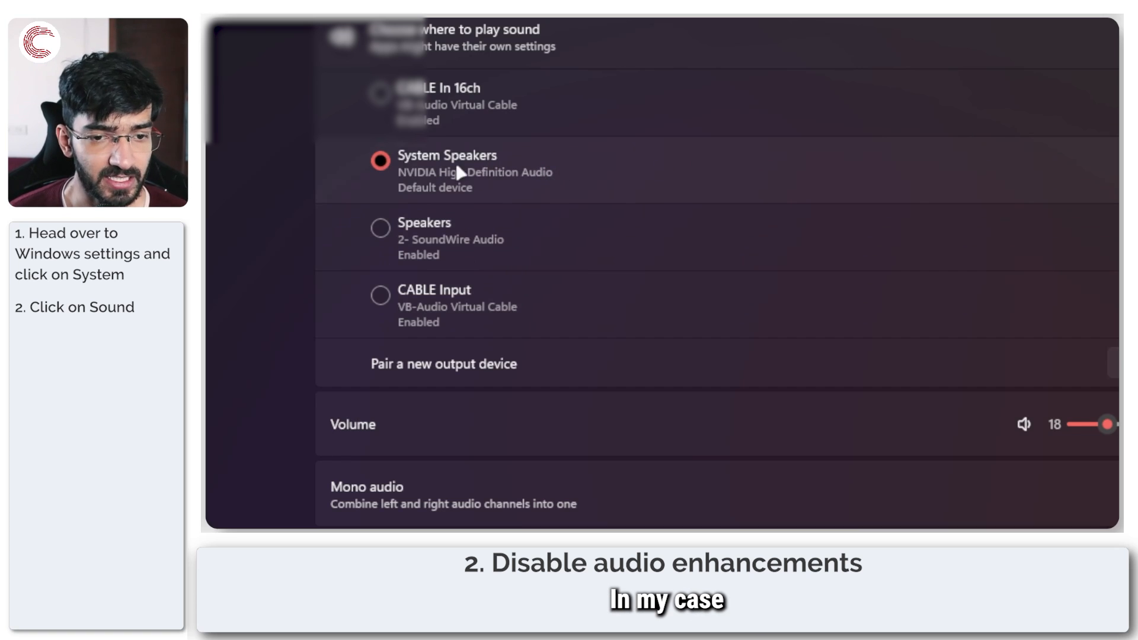
{"action": "left_click", "coordinate": [447, 156]}
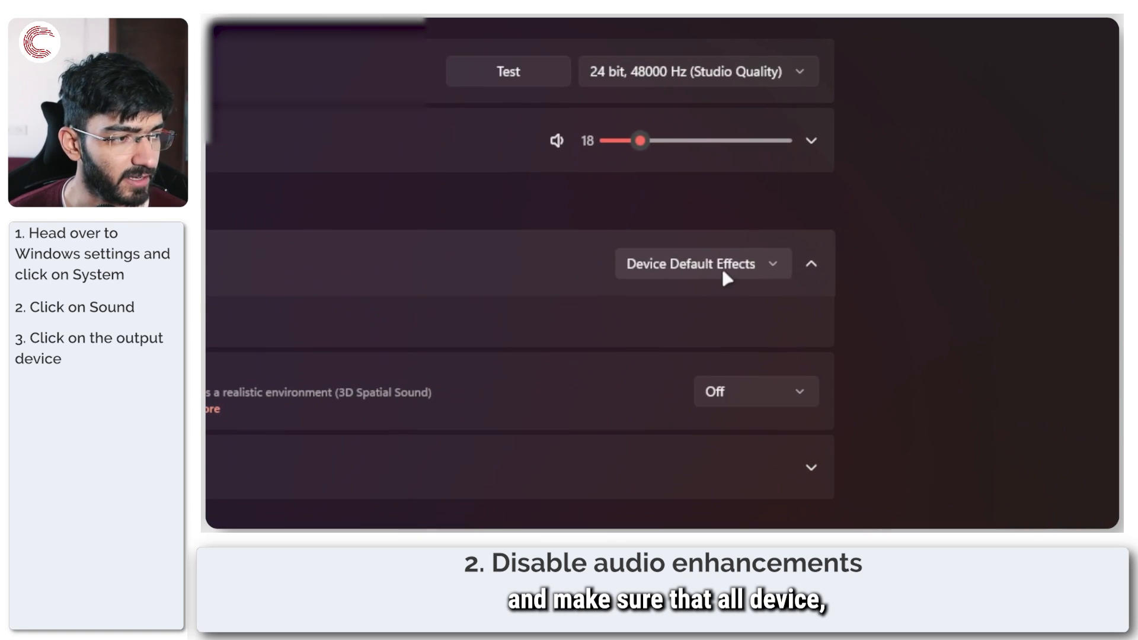
- Set Audio enhancements to Off for the System Speakers output
{"action": "left_click", "coordinate": [701, 264]}
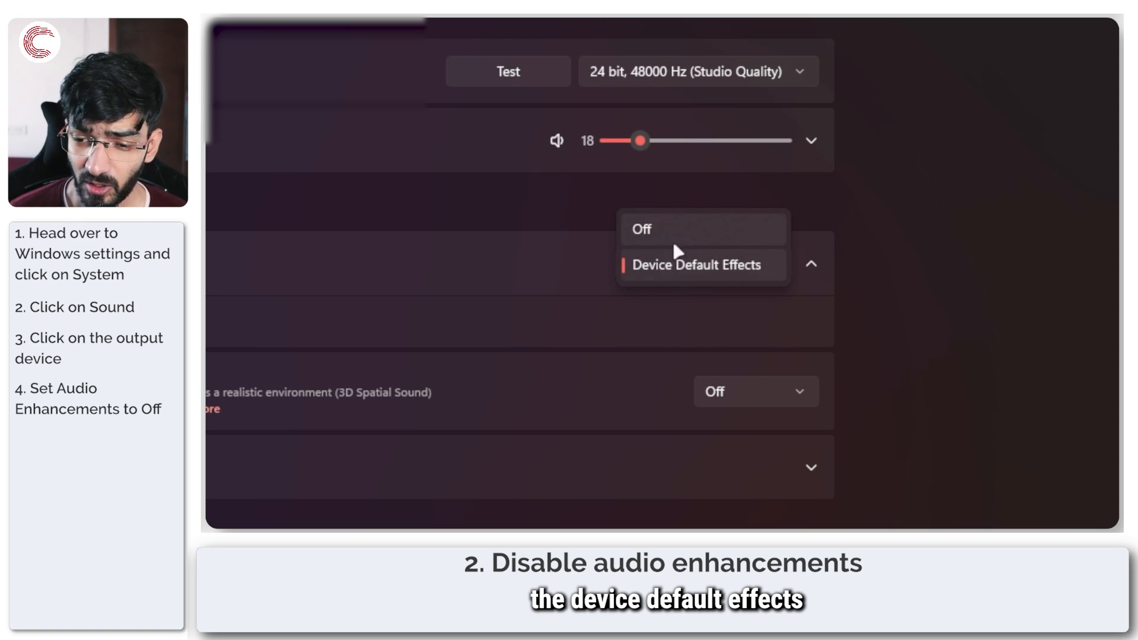
{"action": "left_click", "coordinate": [640, 229]}
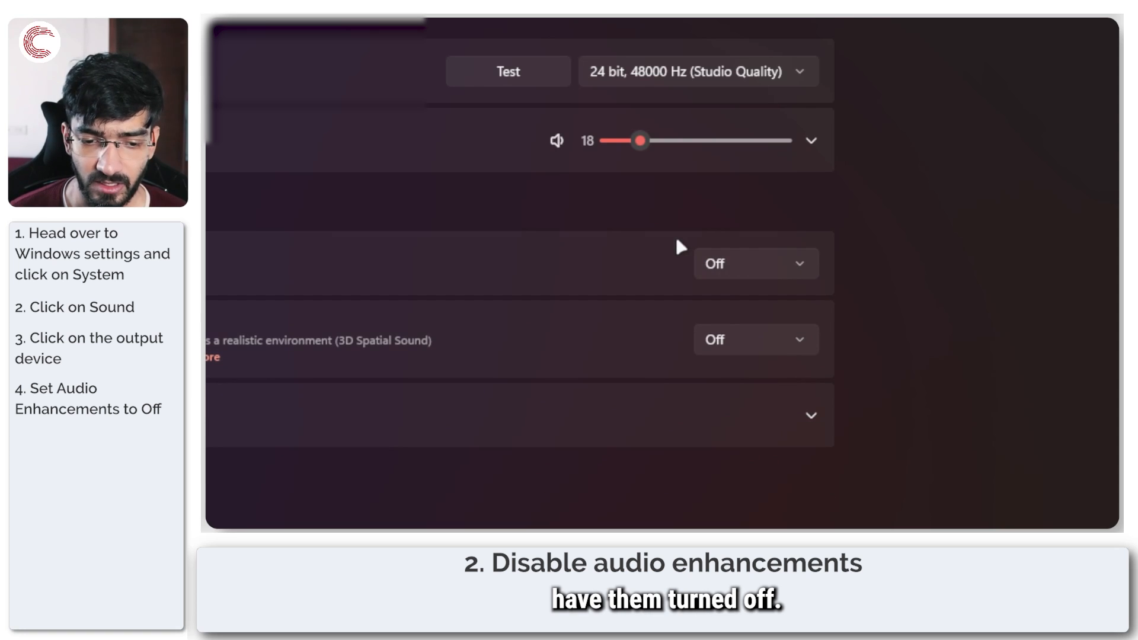
{"action": "left_click", "coordinate": [755, 263]}
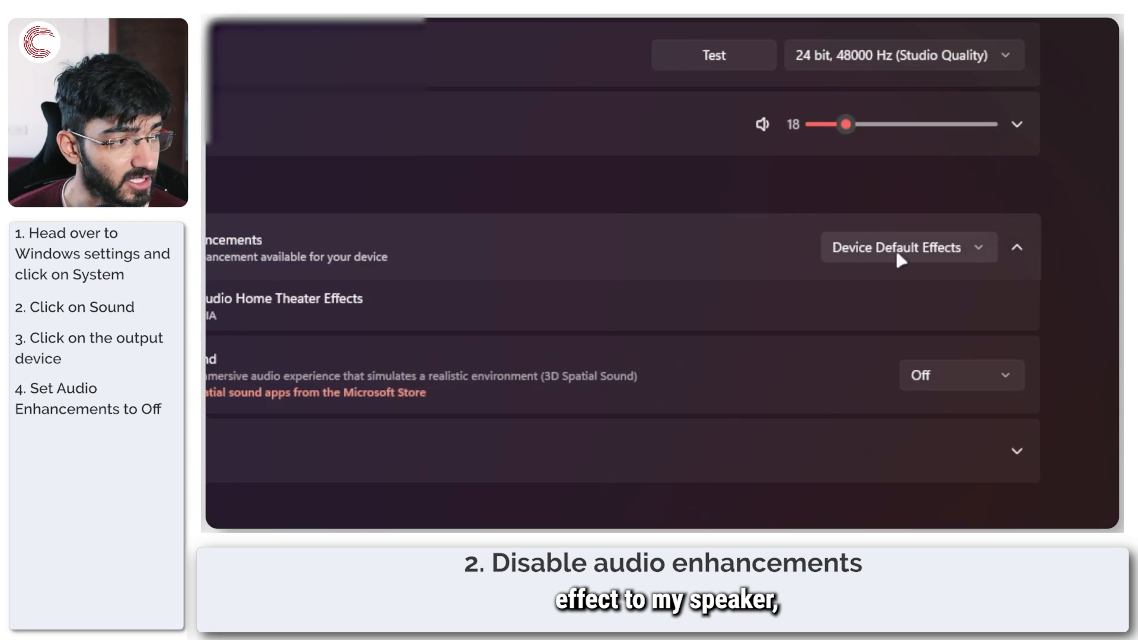
{"action": "left_click", "coordinate": [908, 247]}
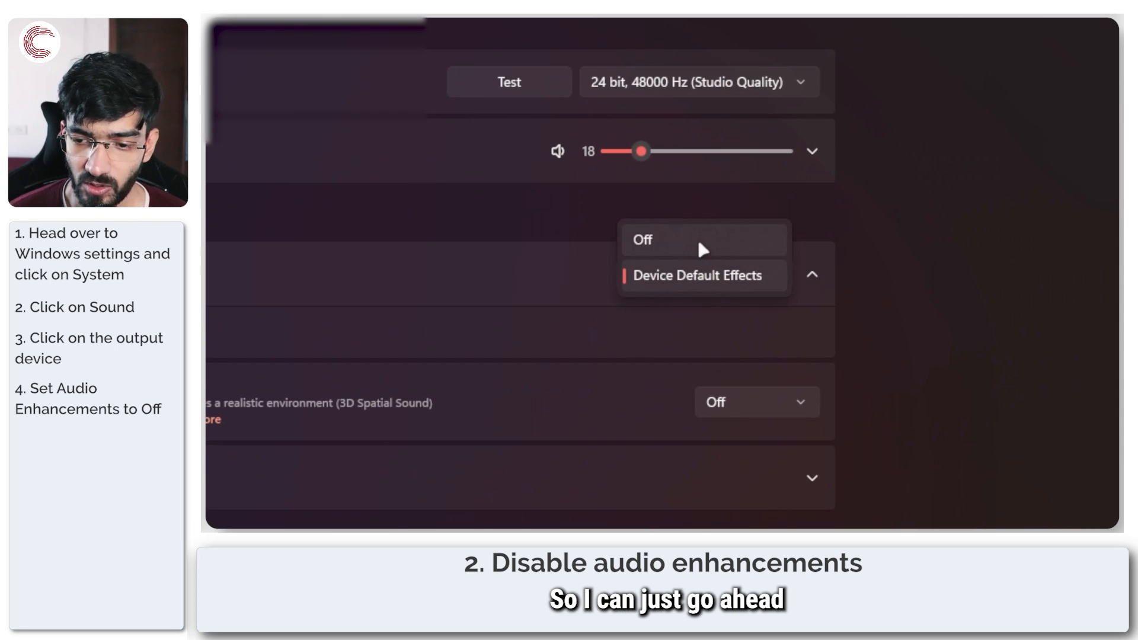
{"action": "left_click", "coordinate": [641, 240]}
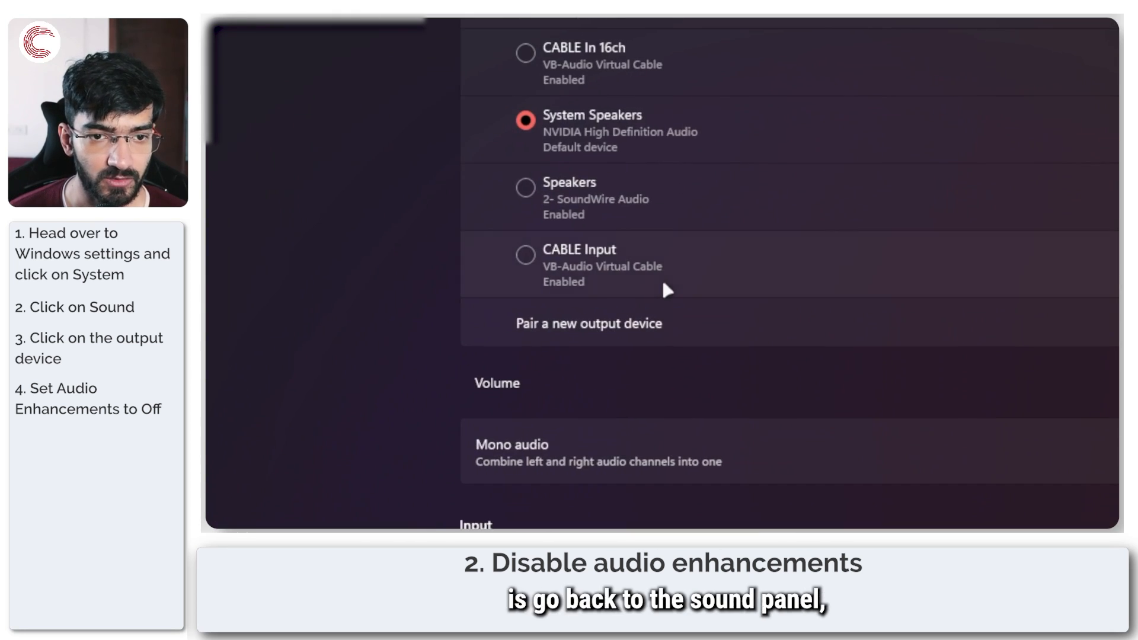
- Bring up the System Speakers Properties window from the Playback list via More sound settings
{"action": "scroll", "scroll_direction": "down", "scroll_amount": 3}
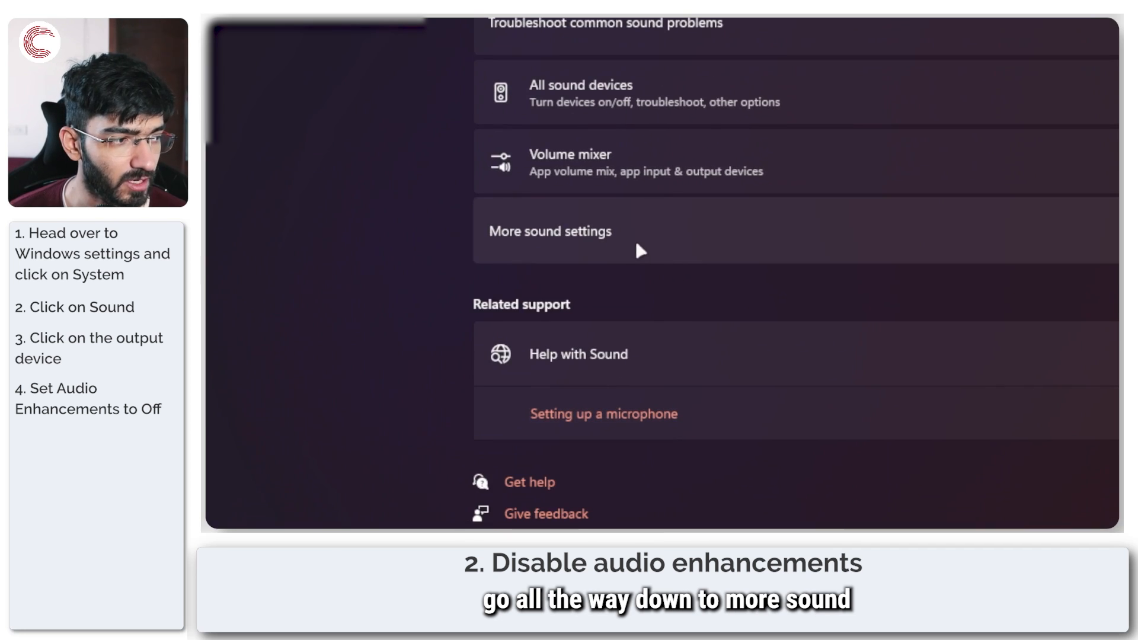
{"action": "left_click", "coordinate": [548, 231]}
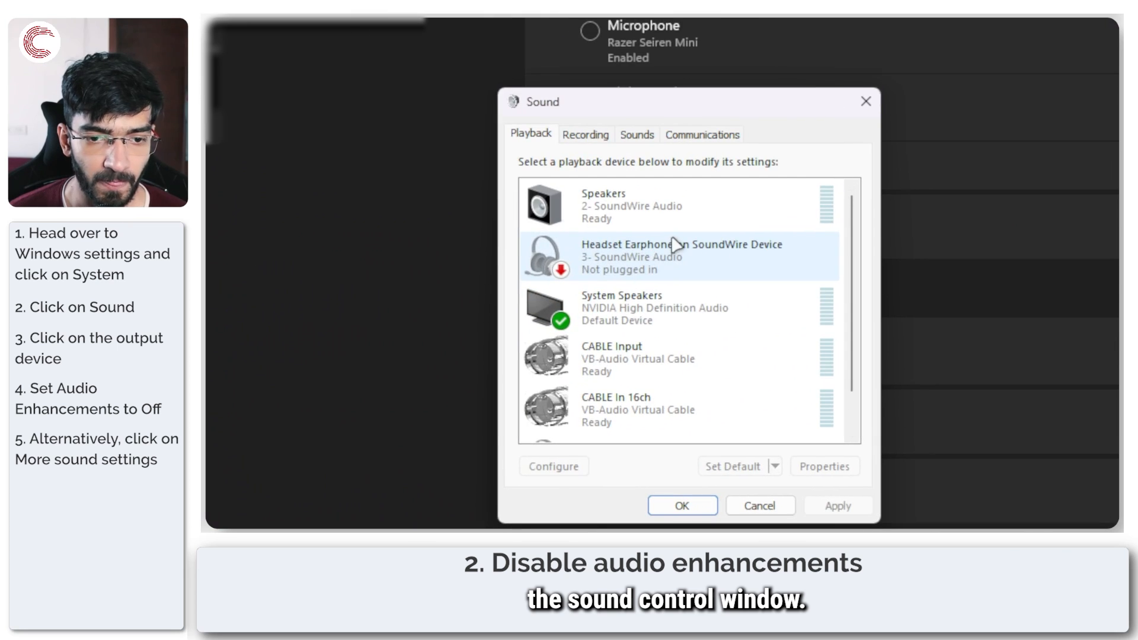
{"action": "left_click", "coordinate": [678, 308]}
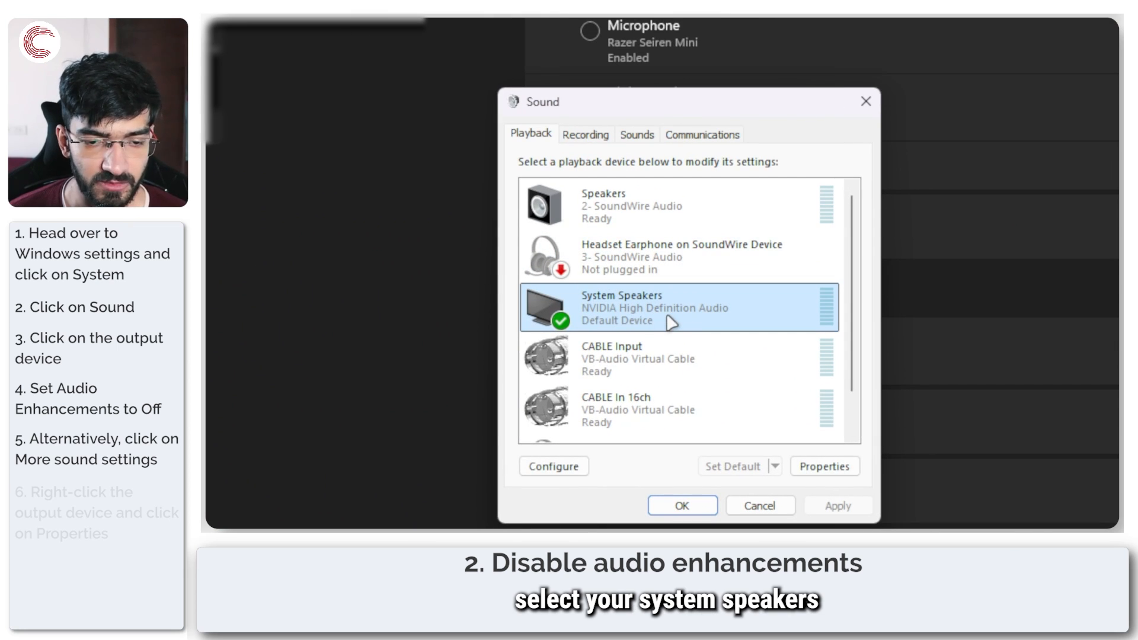
{"action": "right_click", "coordinate": [653, 309]}
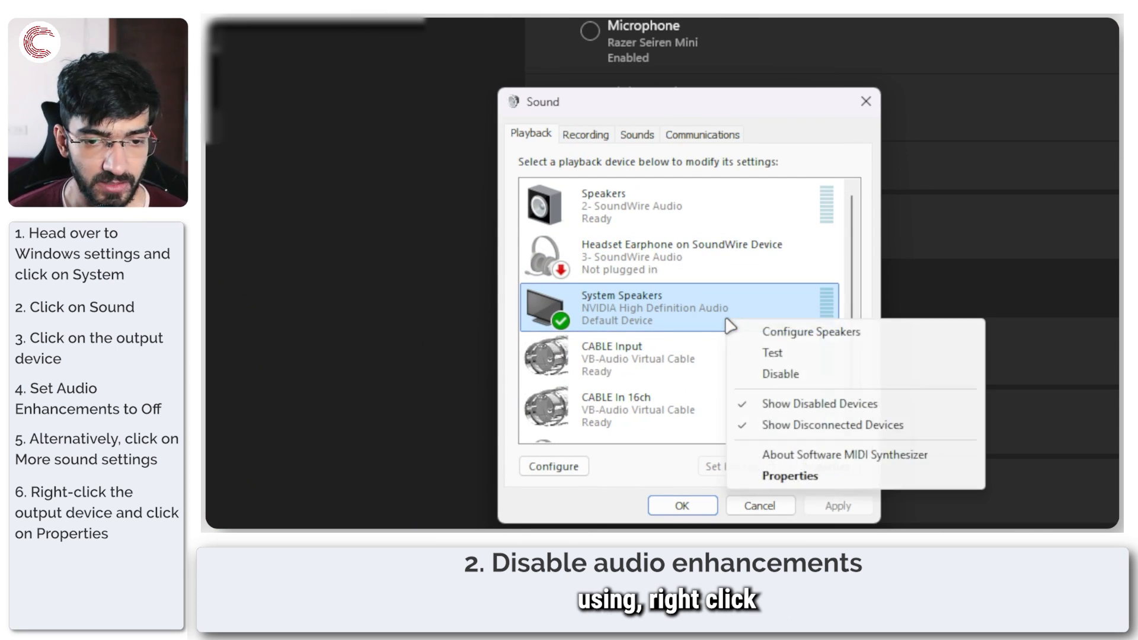
{"action": "left_click", "coordinate": [789, 475]}
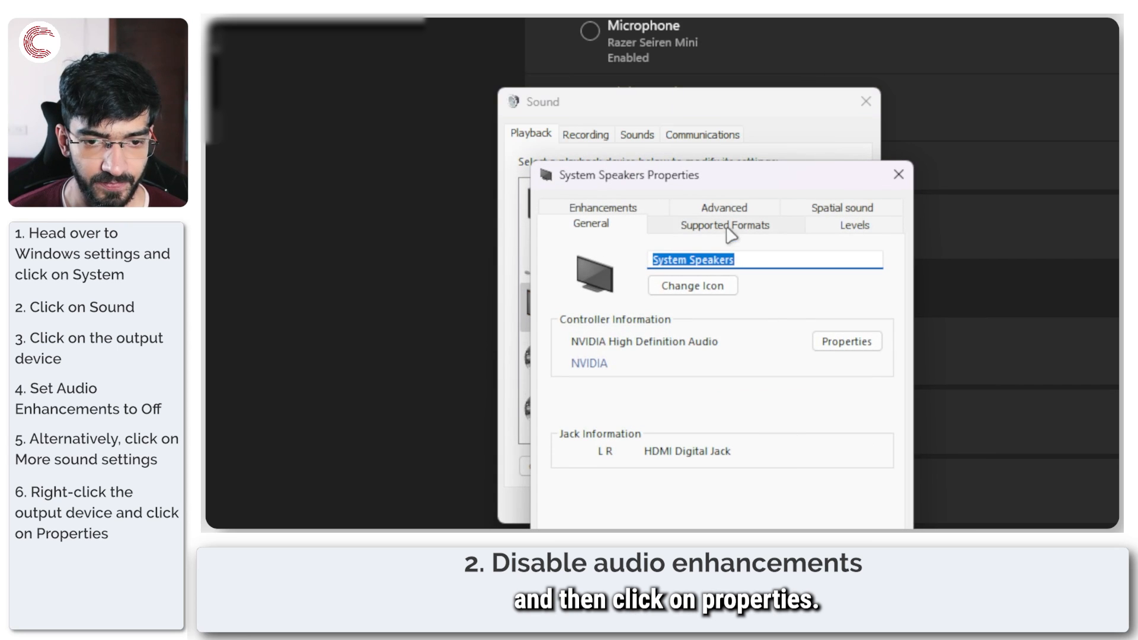
- Enable 'Disable all enhancements' for System Speakers and confirm with OK in both dialogs
{"action": "left_click", "coordinate": [602, 206]}
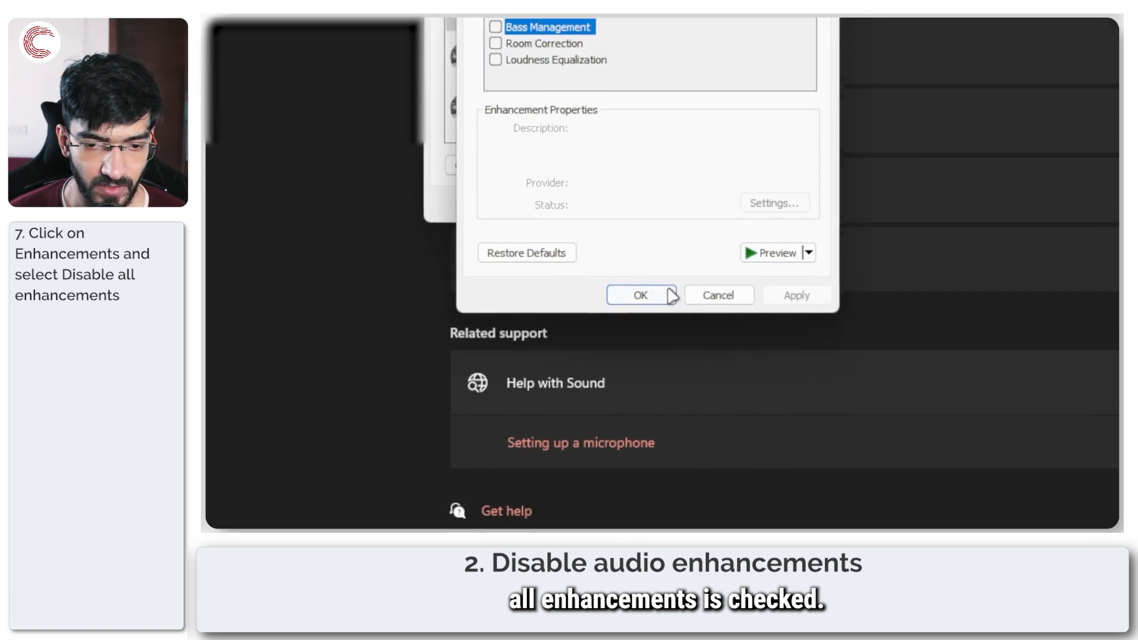
{"action": "left_click", "coordinate": [638, 295]}
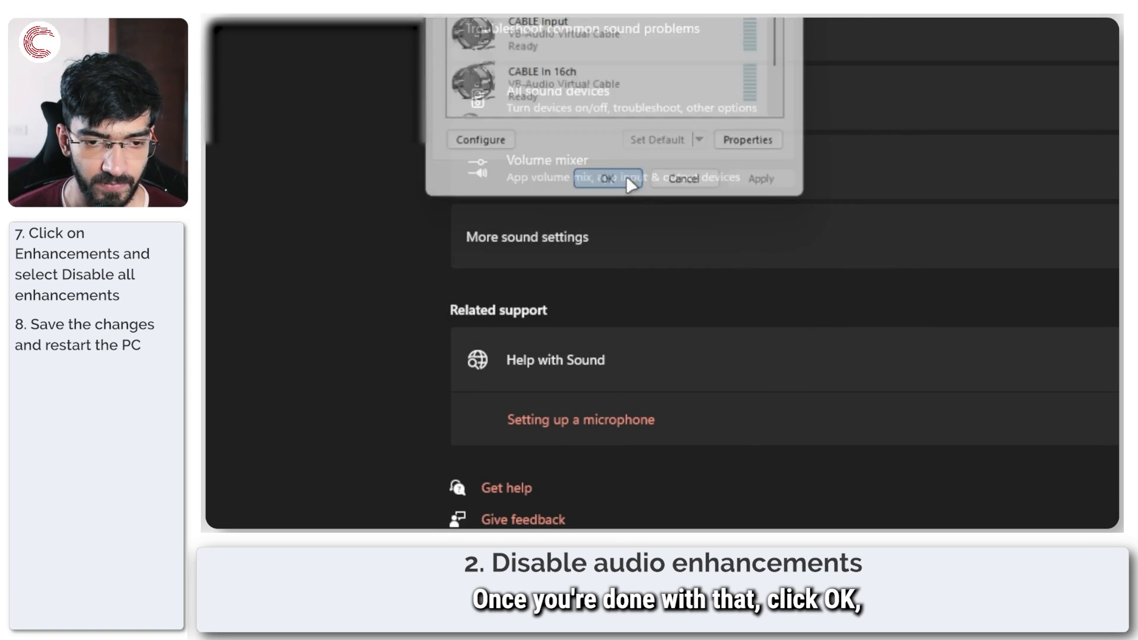
{"action": "left_click", "coordinate": [606, 179]}
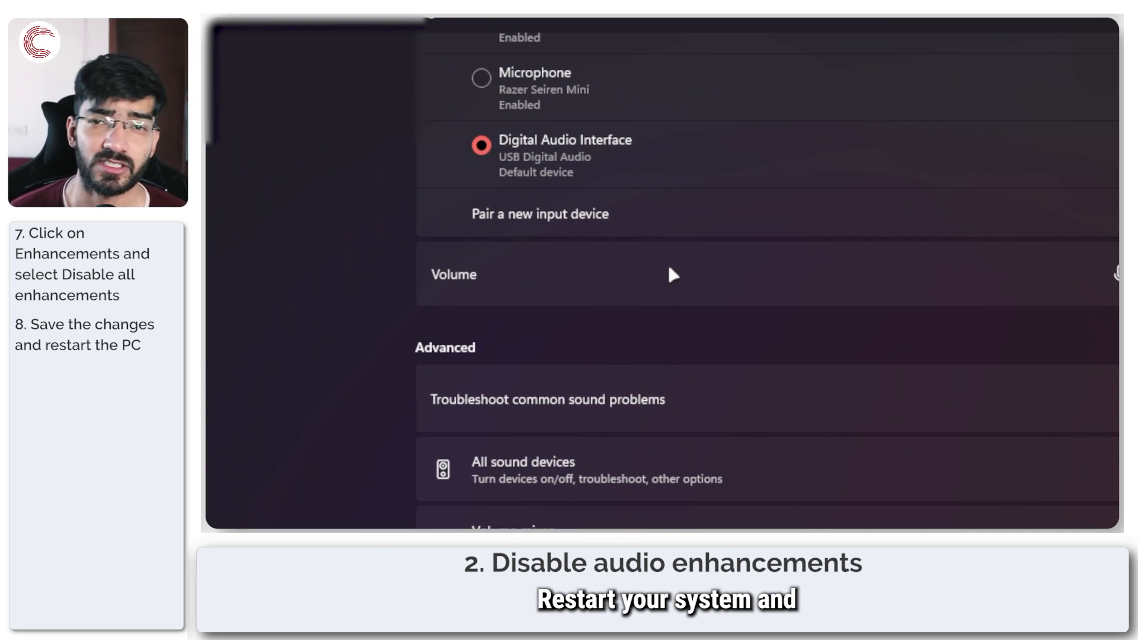